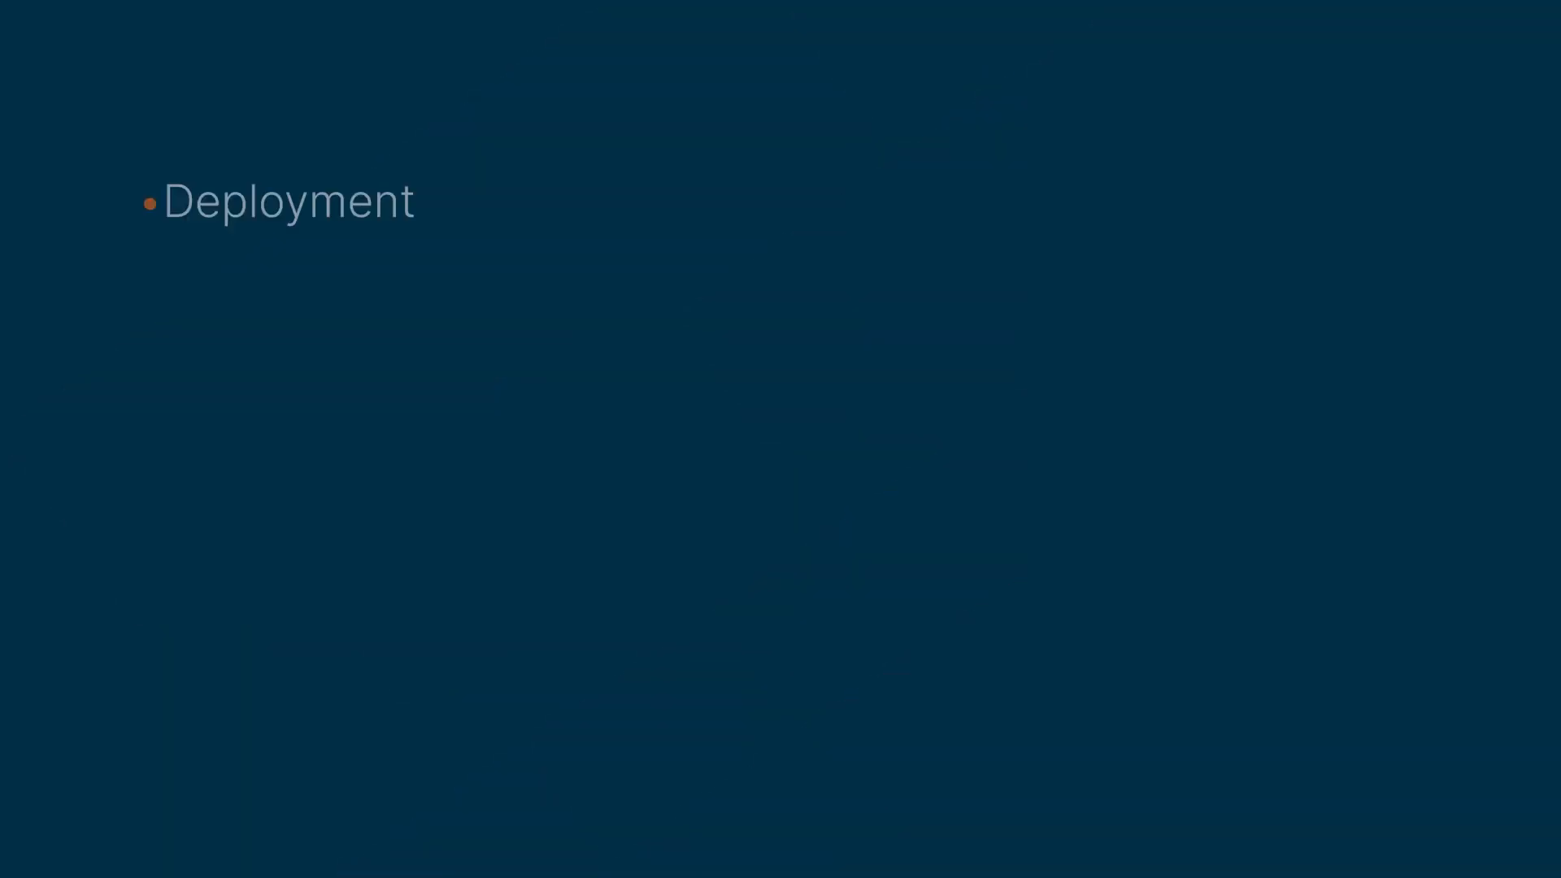
# Step: Run the %workspaces_config cell for host 192.168.2.43:3282 in Demo.ipynb
pyautogui.press('right')
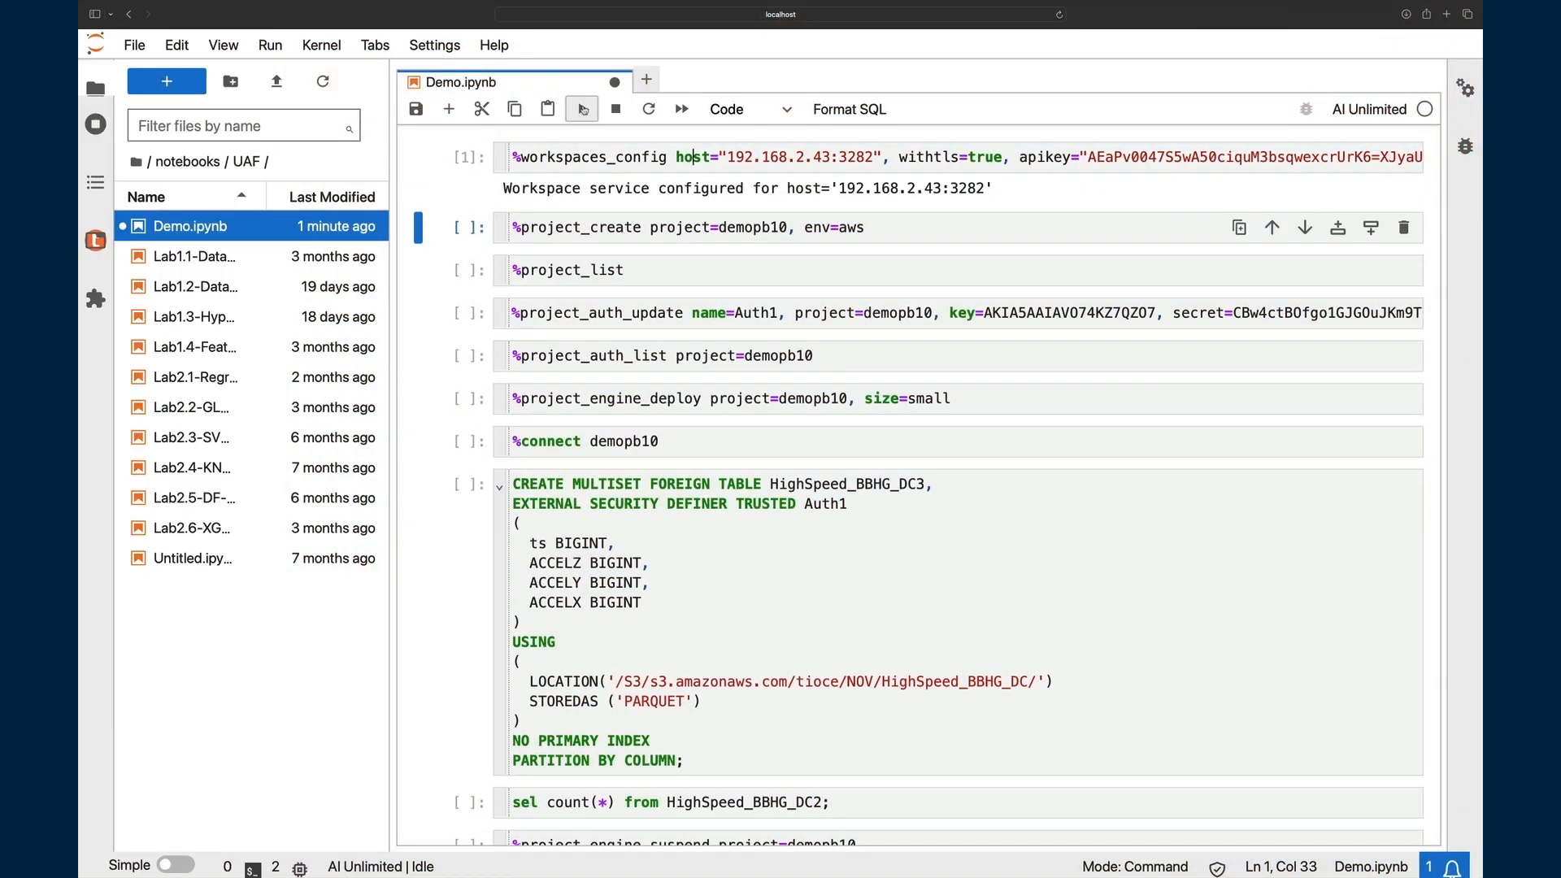
# Step: Run the %project_create demopb10, %project_list, %project_auth_update and %project_auth_list cells
pyautogui.click(698, 228)
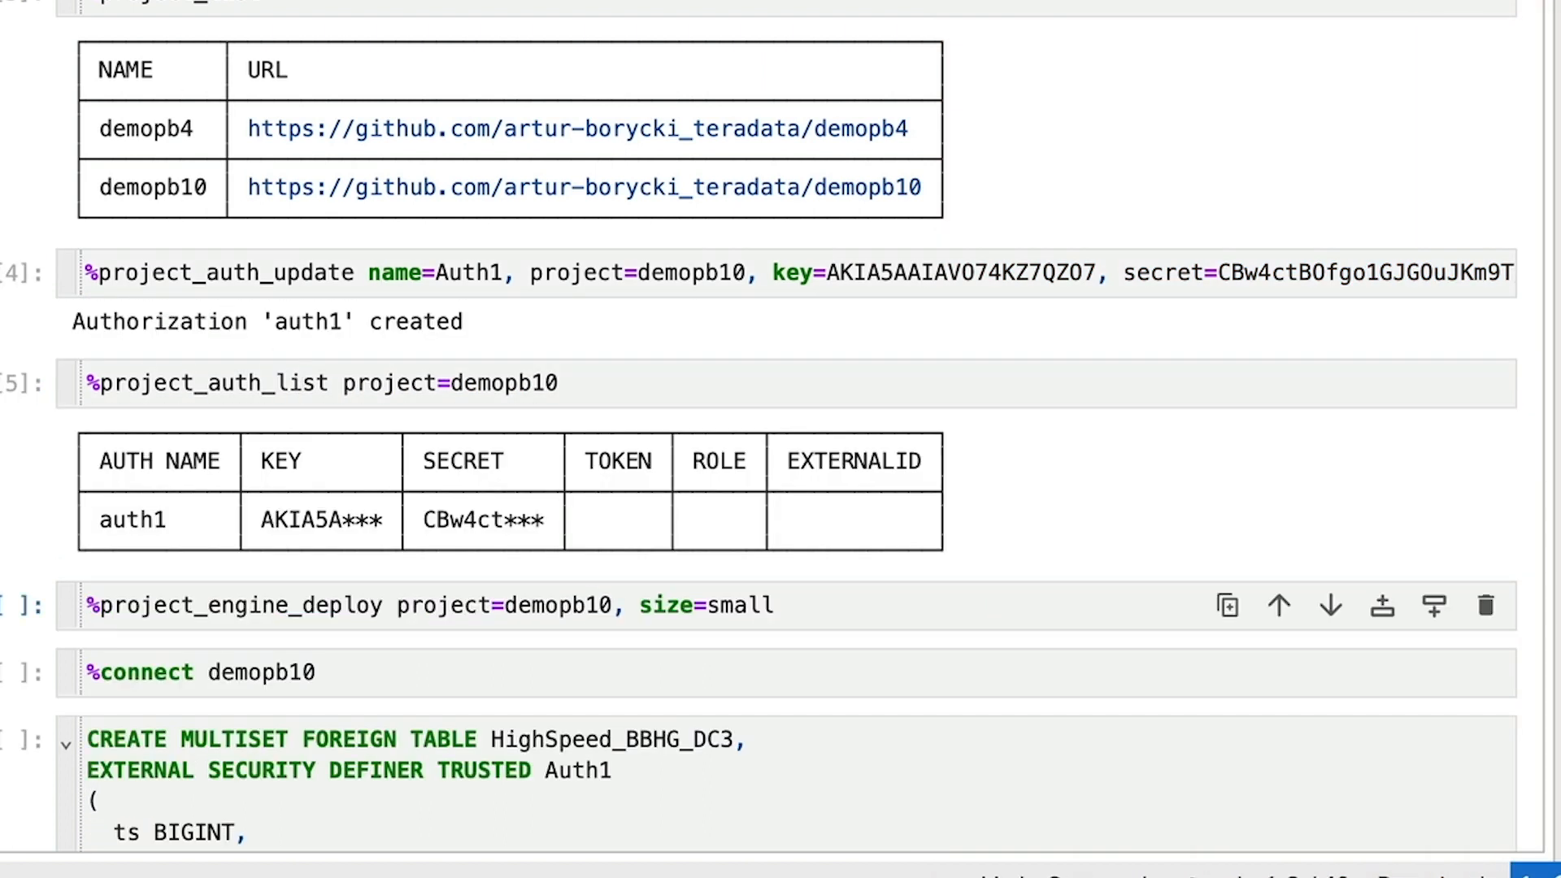
# Step: Deploy a small engine for demopb10 and connect to it with the password
pyautogui.scroll(-3)
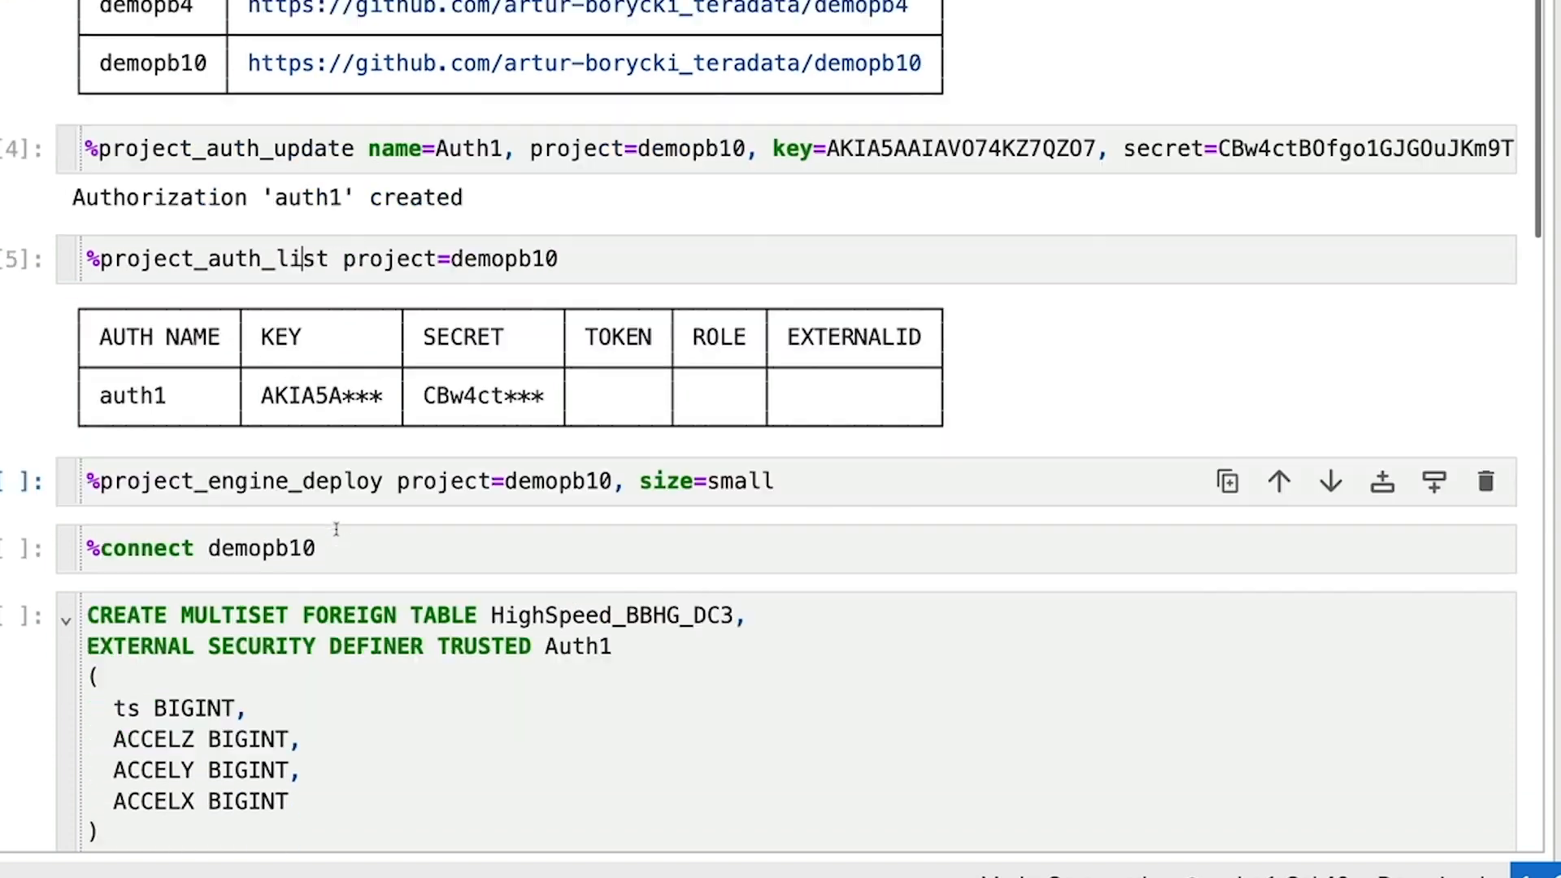
pyautogui.scroll(-3)
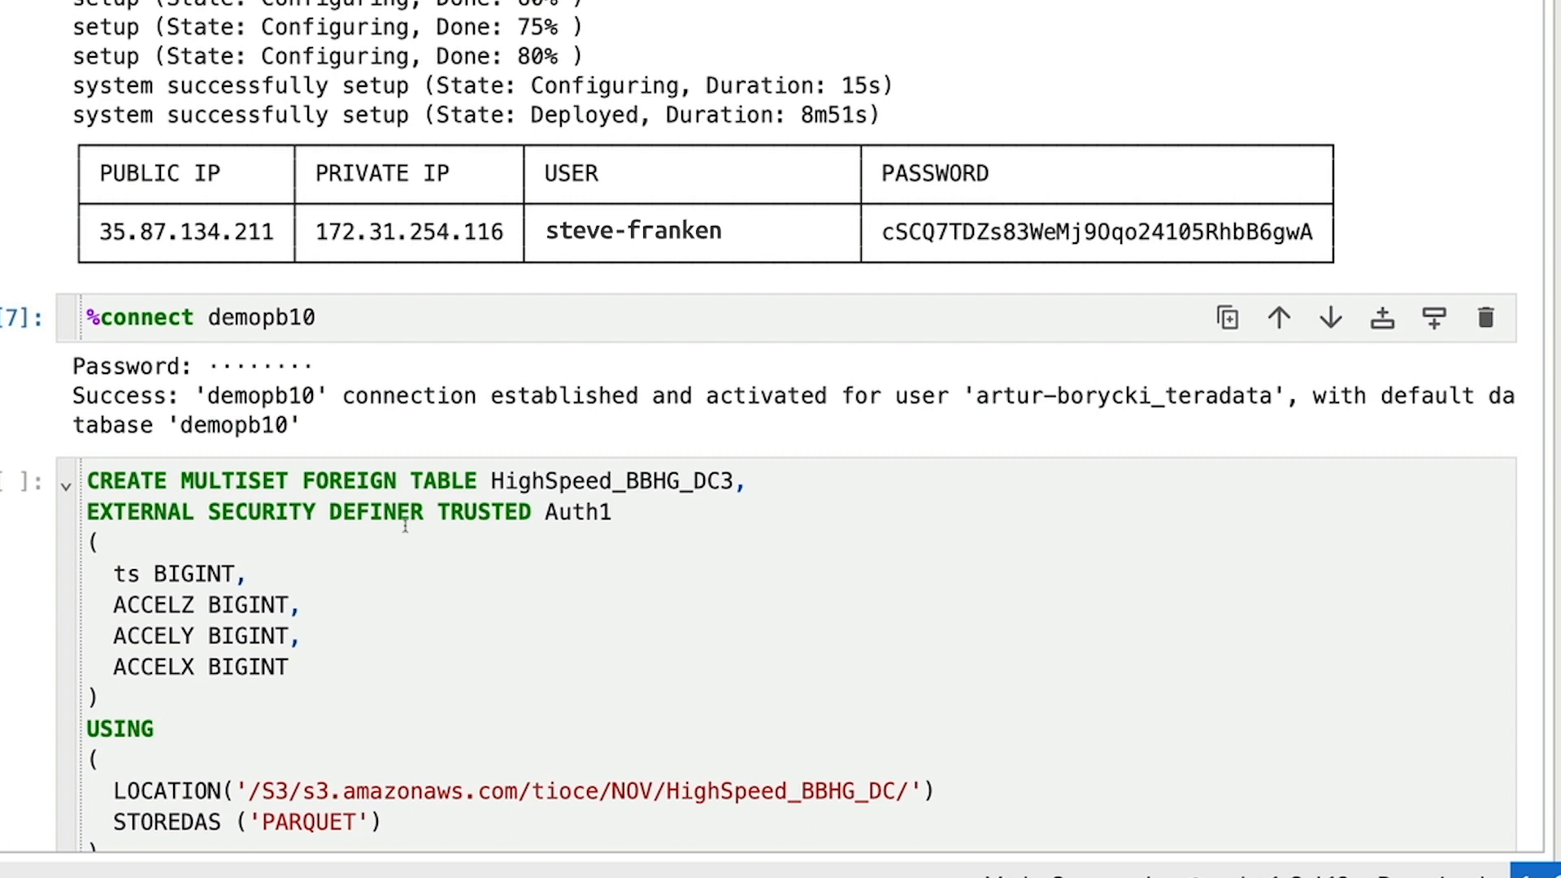
# Step: Create the HighSpeed_BBHG_DC3 foreign table over the Parquet data and run sel count(*) on it
pyautogui.click(423, 512)
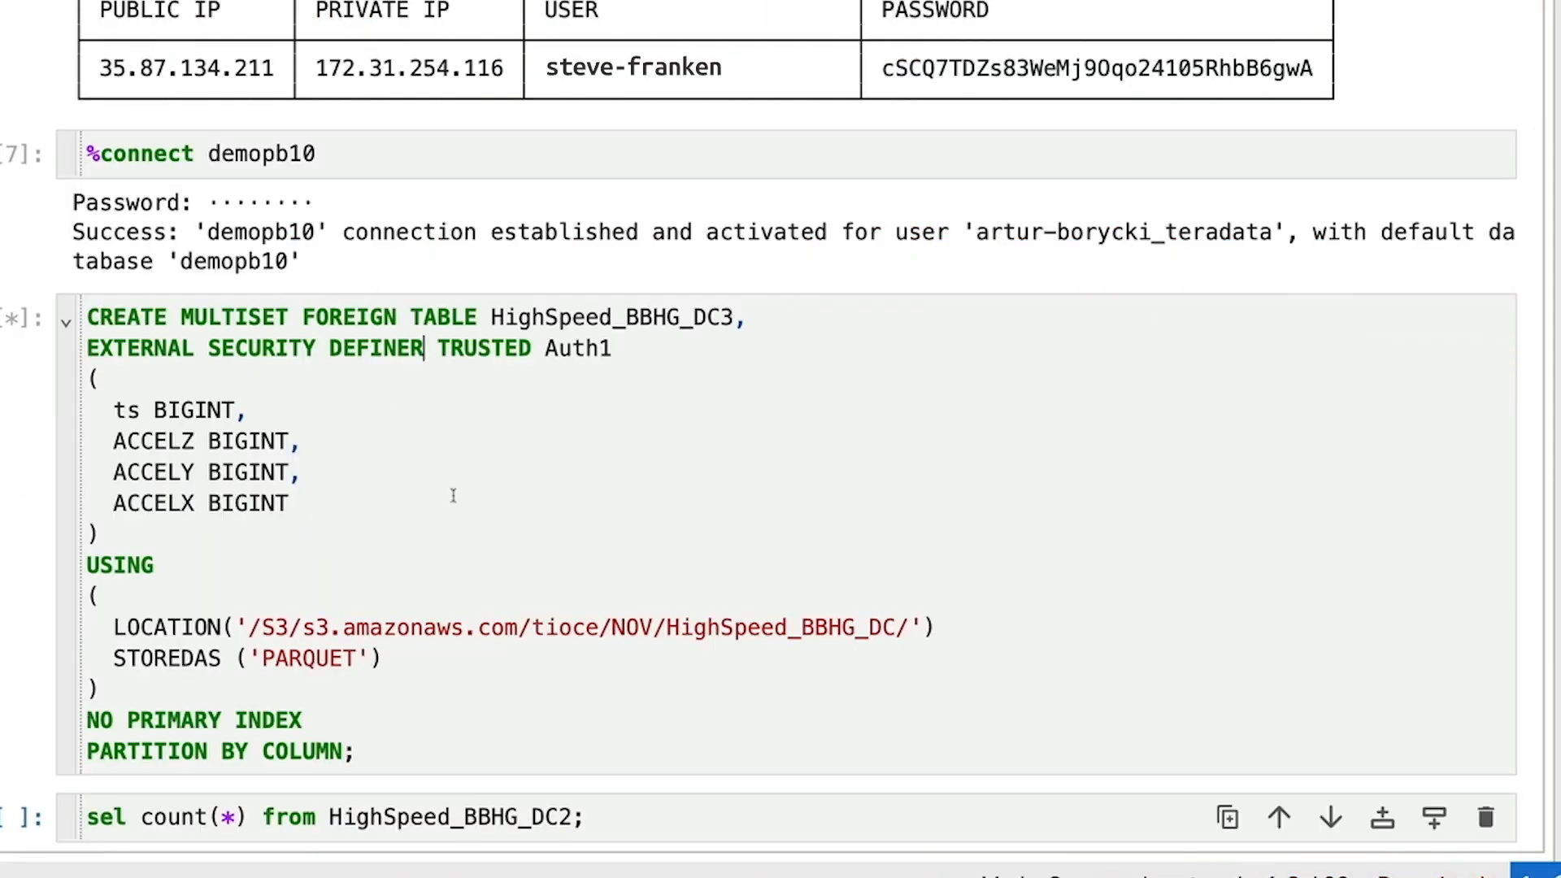
pyautogui.scroll(-3)
pyautogui.write('3')
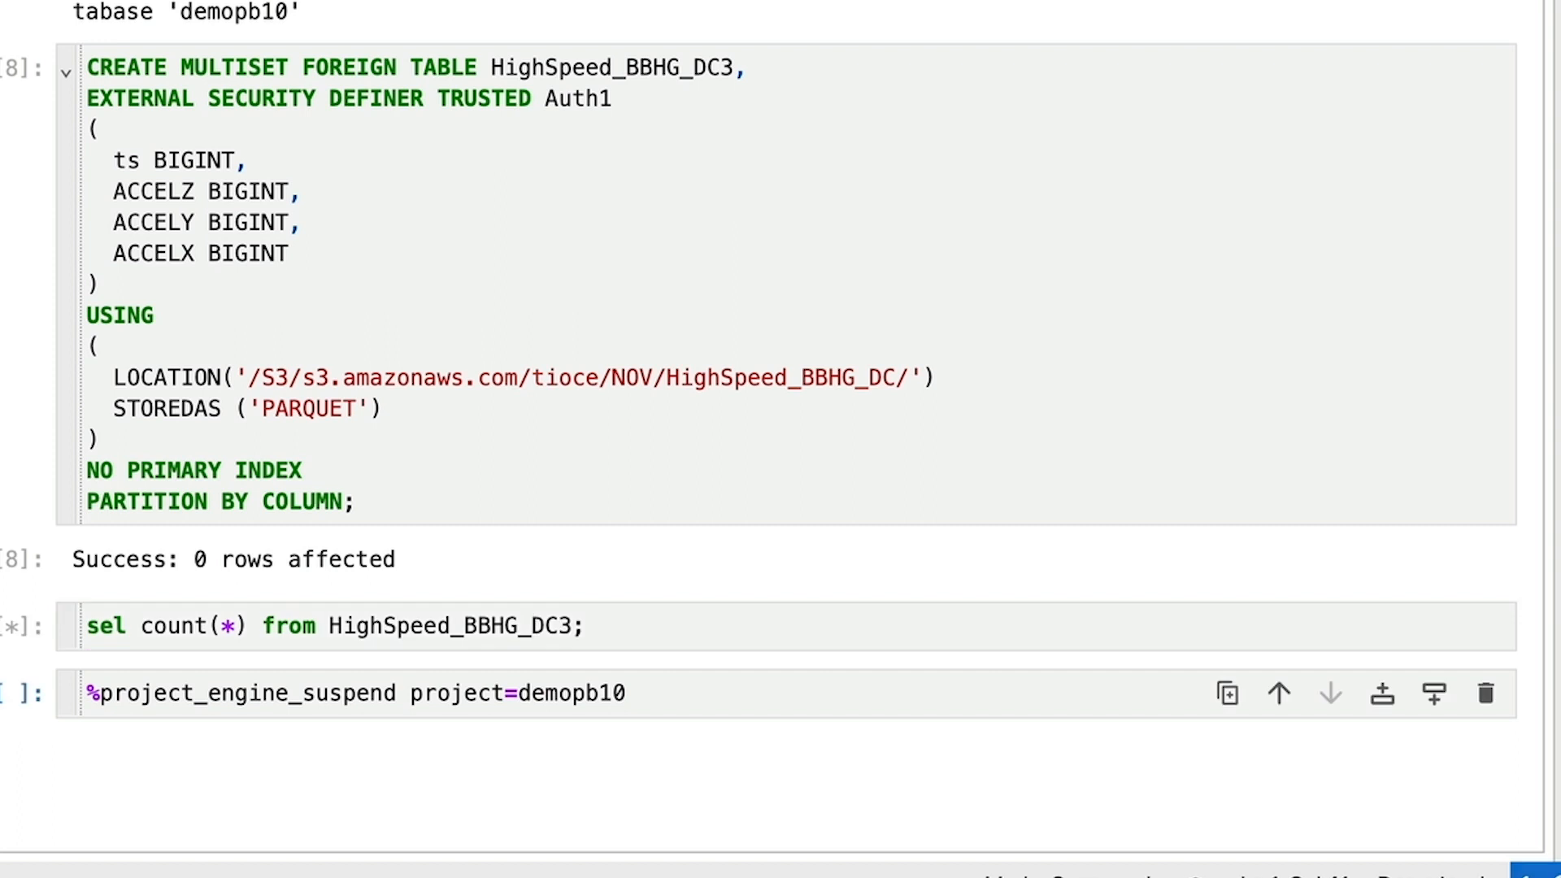
pyautogui.click(577, 624)
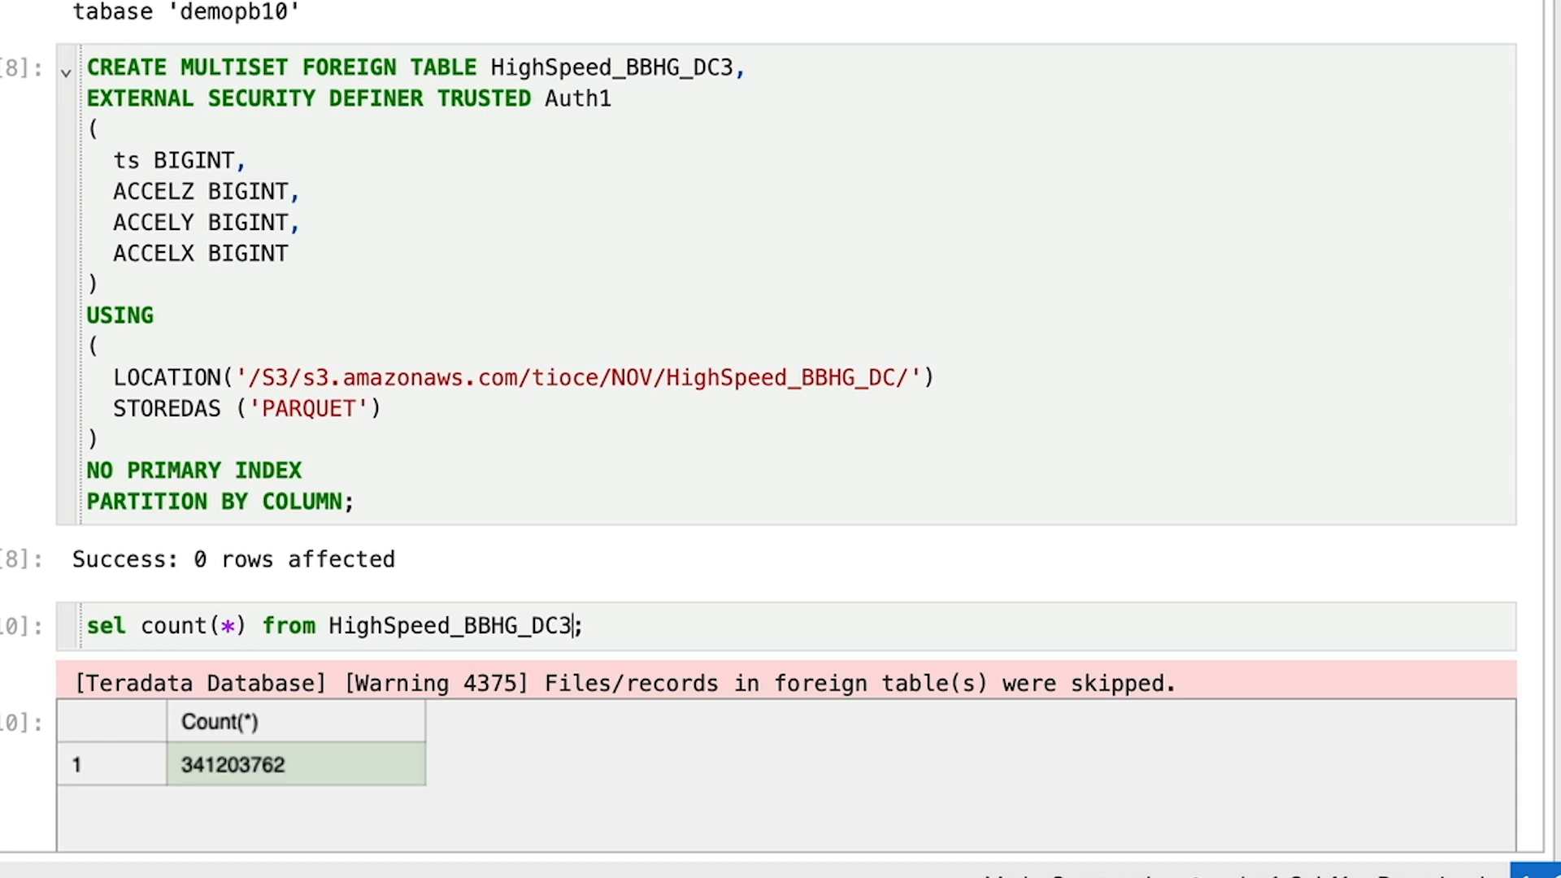
# Step: Read the 341203762 row count, scroll to the notebook top and show the Teradata Connections panel
pyautogui.scroll(-3)
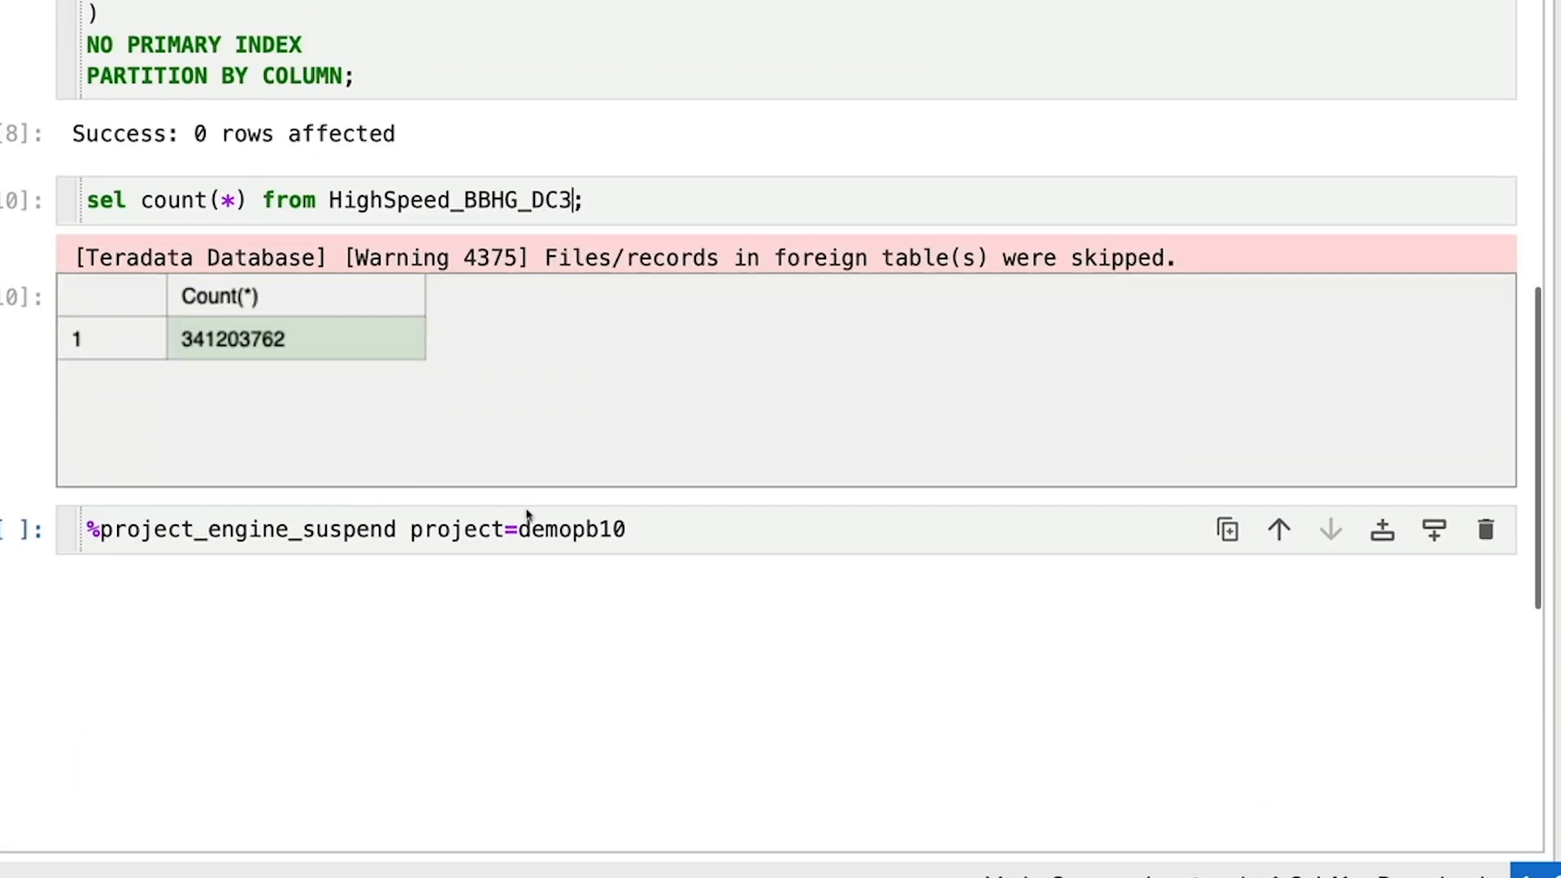
pyautogui.moveTo(533, 527)
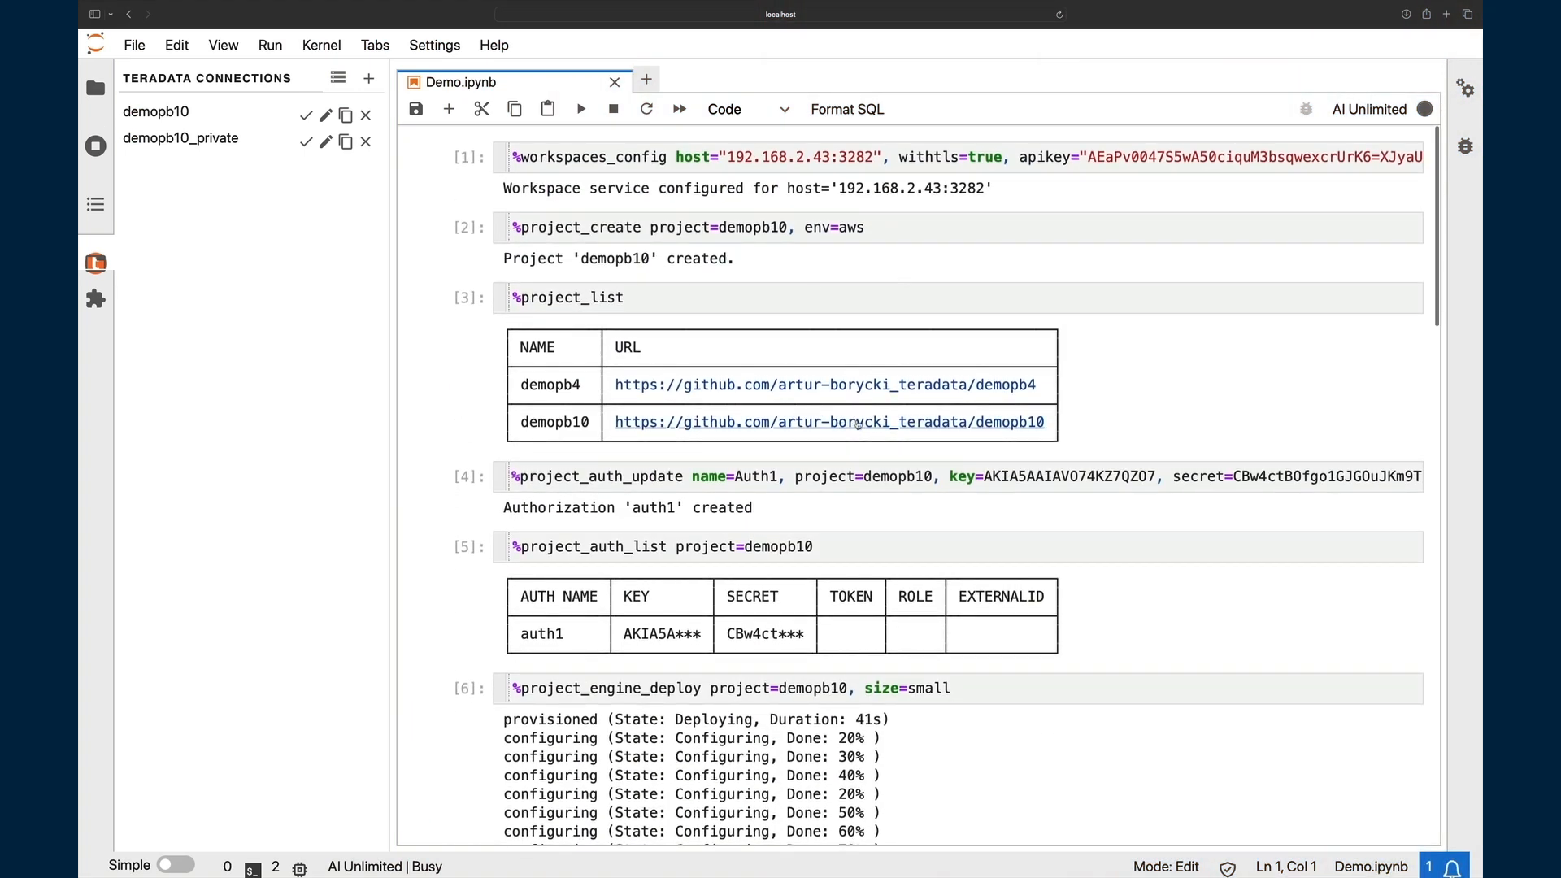
pyautogui.click(568, 297)
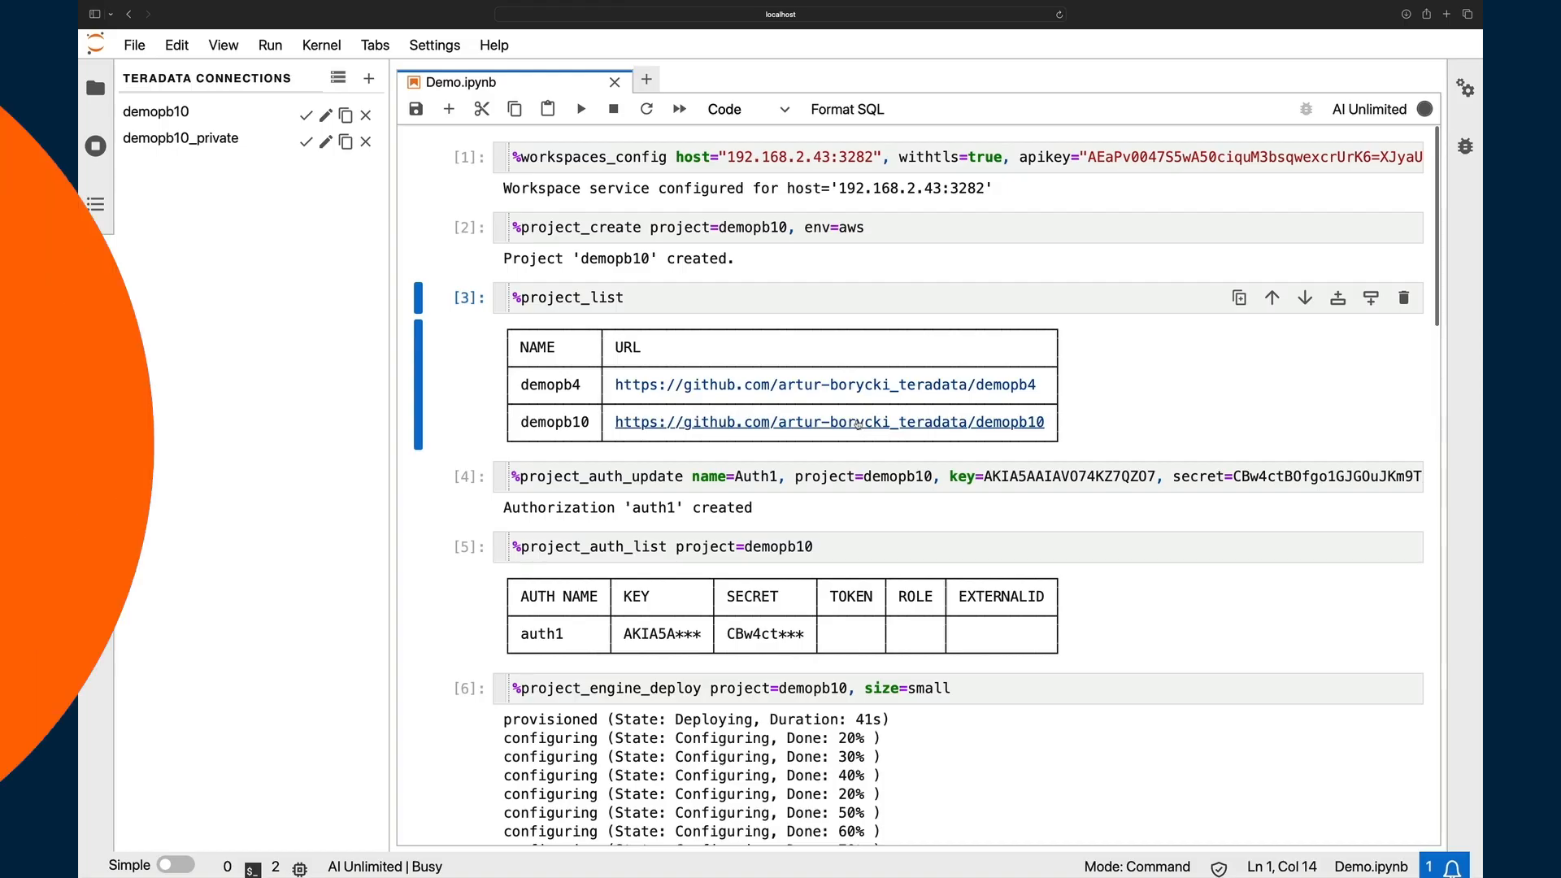